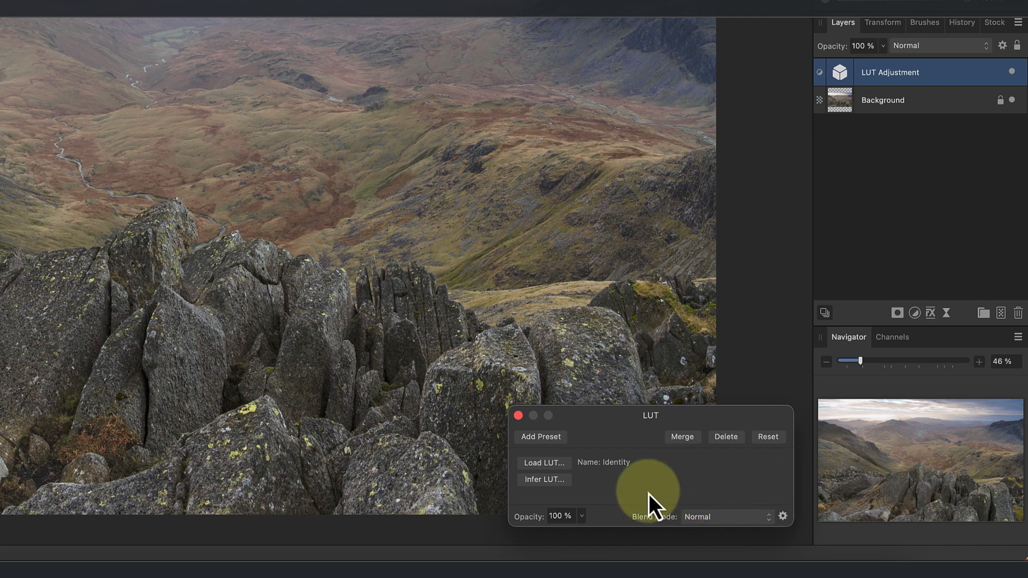
Load Ivan Weiss_Top 9 - Lucia.cube from the Top 9 LUT Pack folder into the LUT adjustment.
click(543, 463)
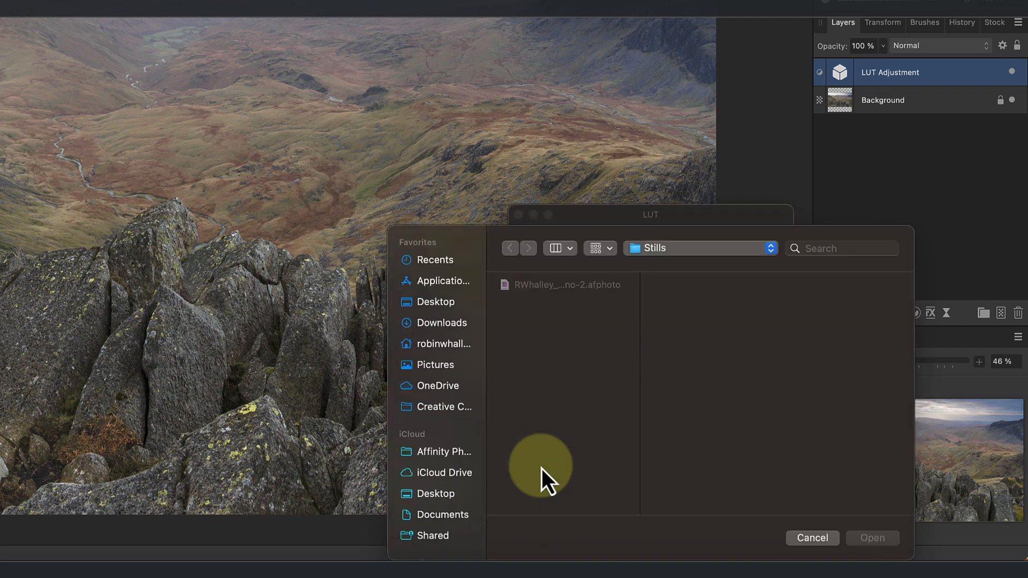
mouse_move(587, 459)
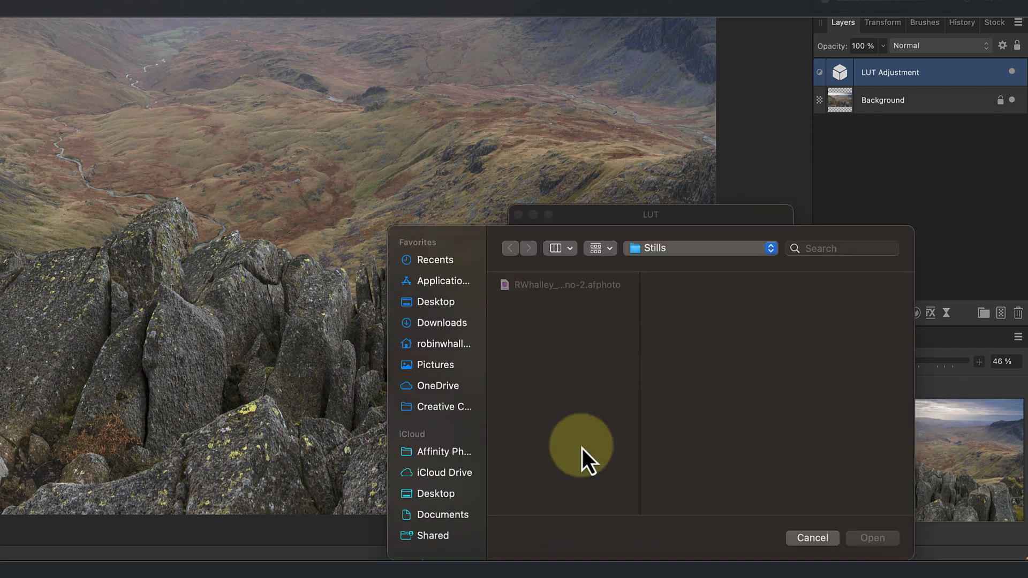
click(698, 248)
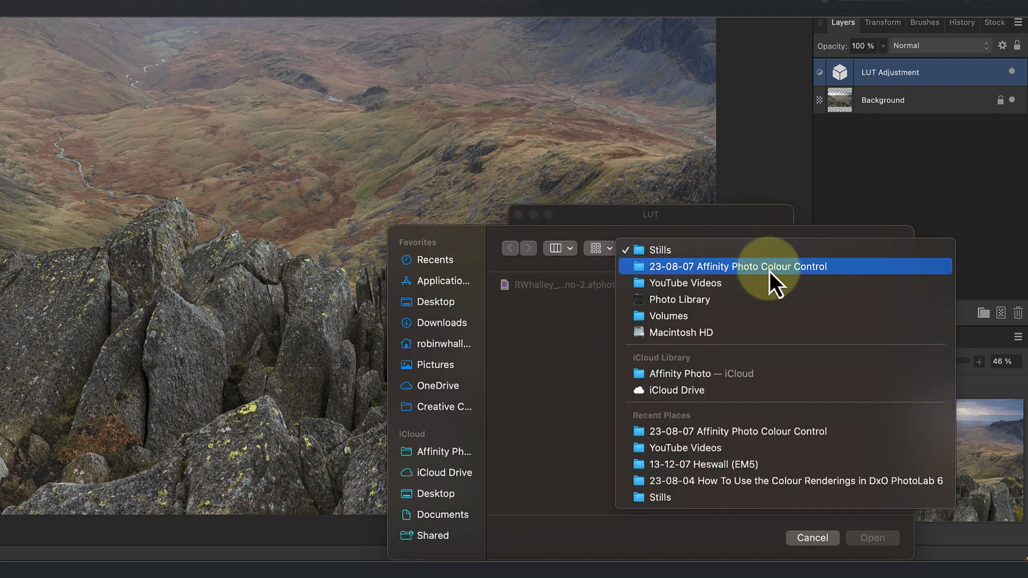
click(737, 266)
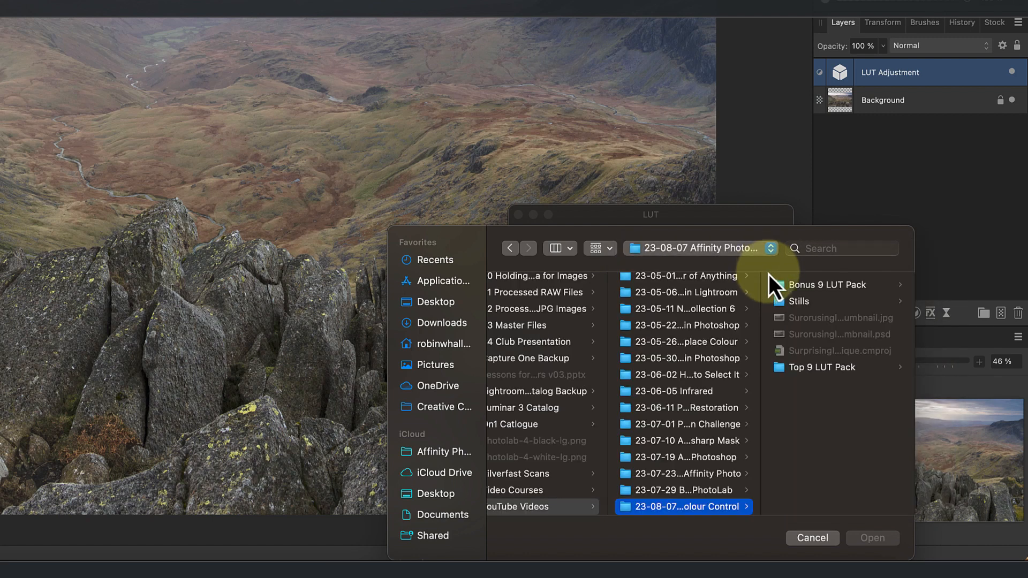
click(821, 367)
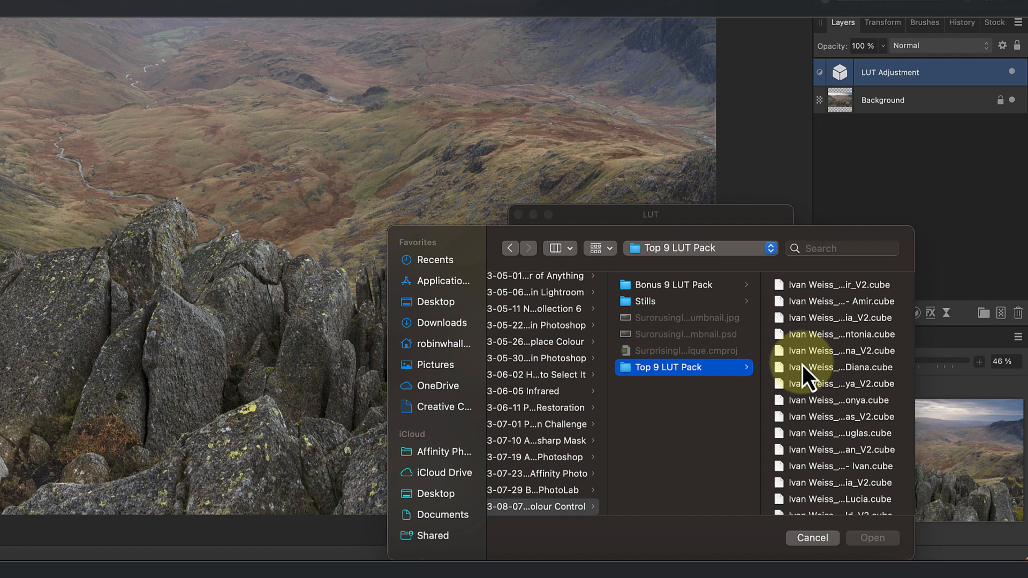
scroll(down, 3)
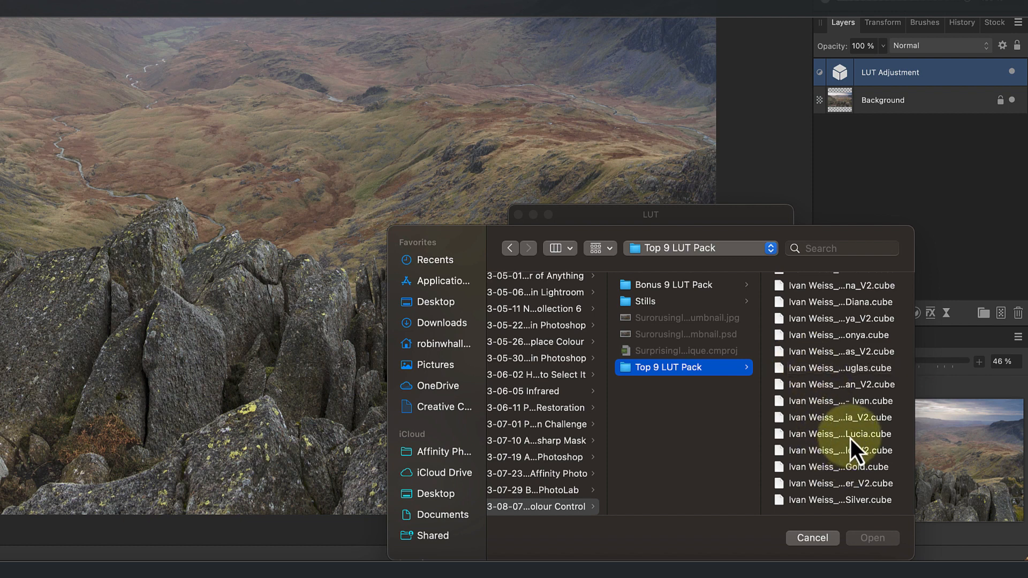
click(838, 433)
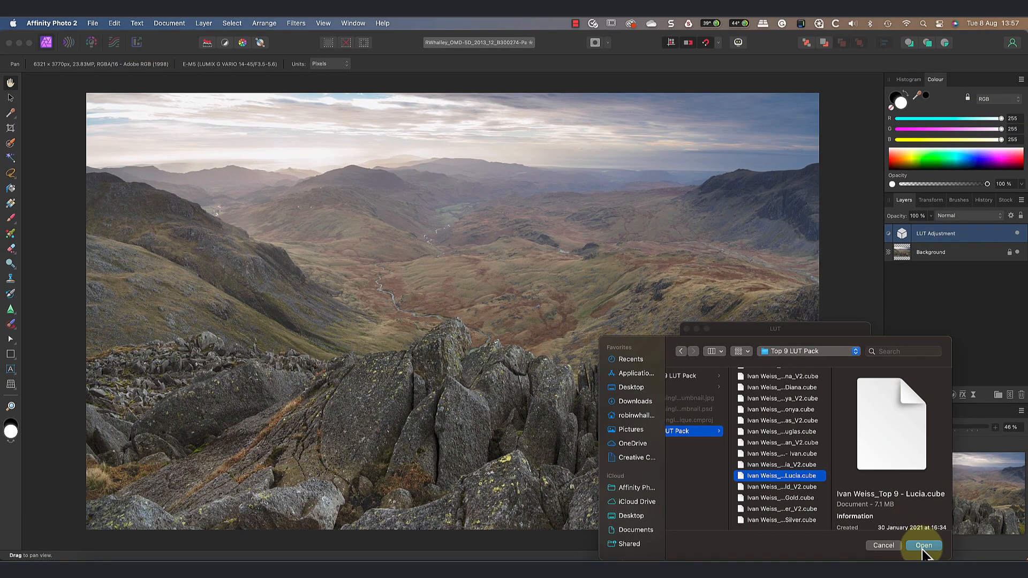
click(923, 546)
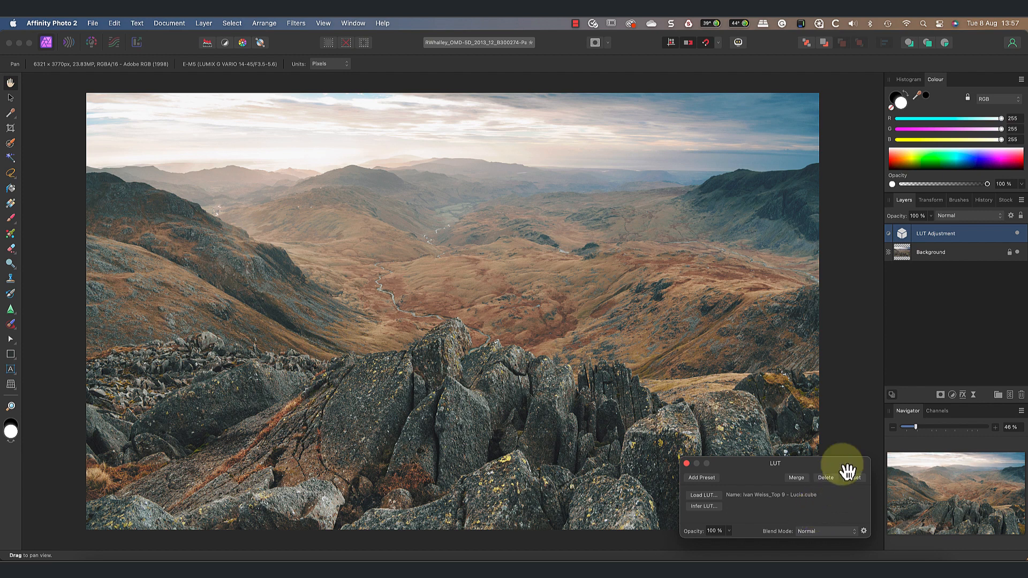
Duplicate the Lucia LUT adjustment layer to stack the grade twice.
right_click(938, 233)
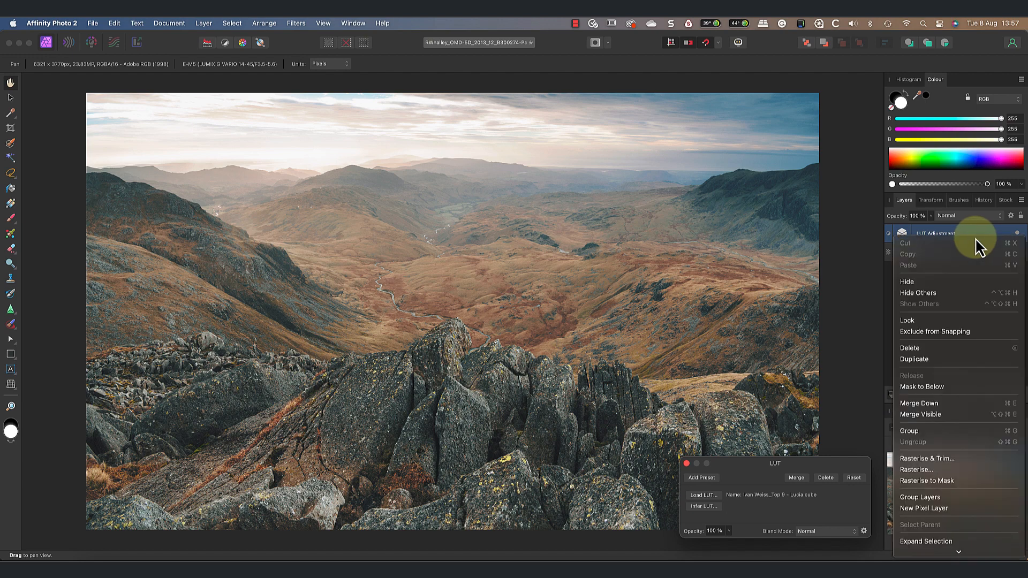
click(915, 359)
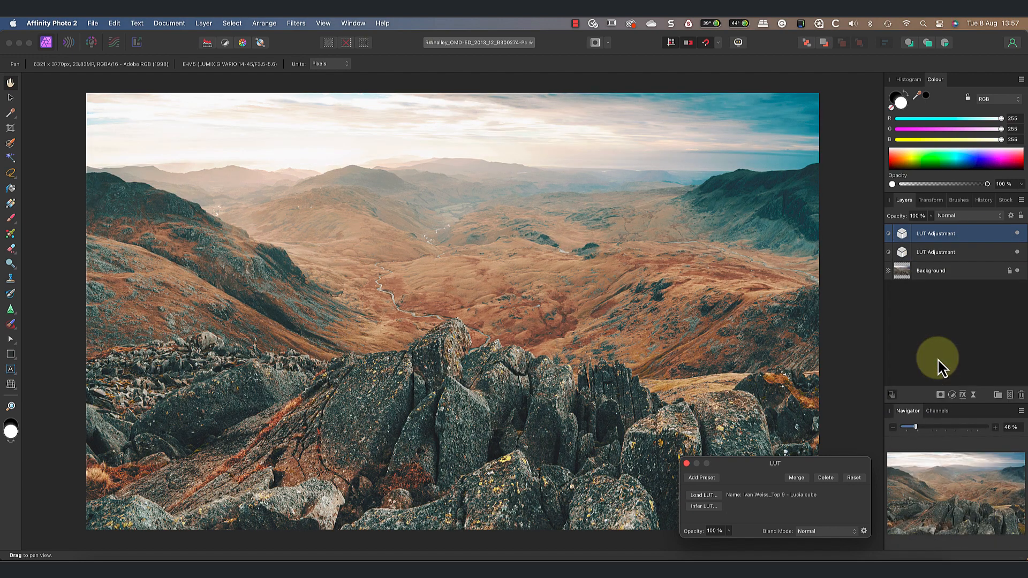
key(cmd+j)
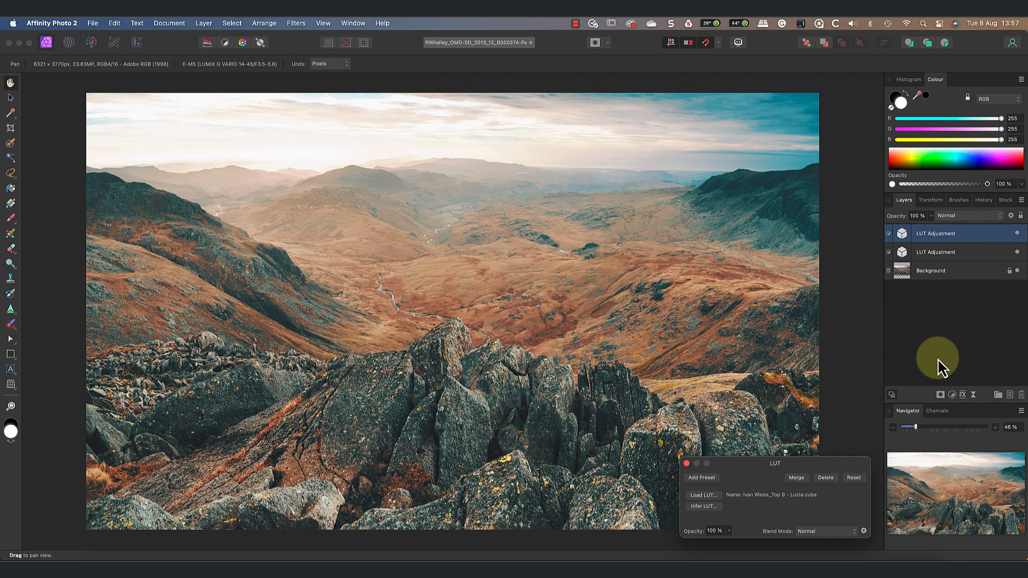
key(Cmd+J)
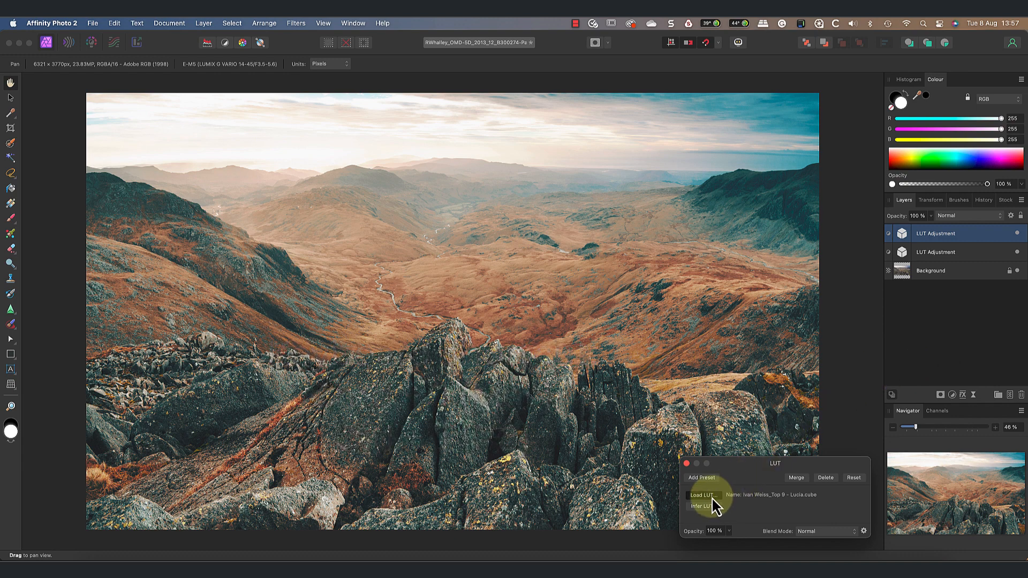
Load Lucia_V2.cube into the top LUT adjustment and lower its opacity to about 58%.
click(703, 495)
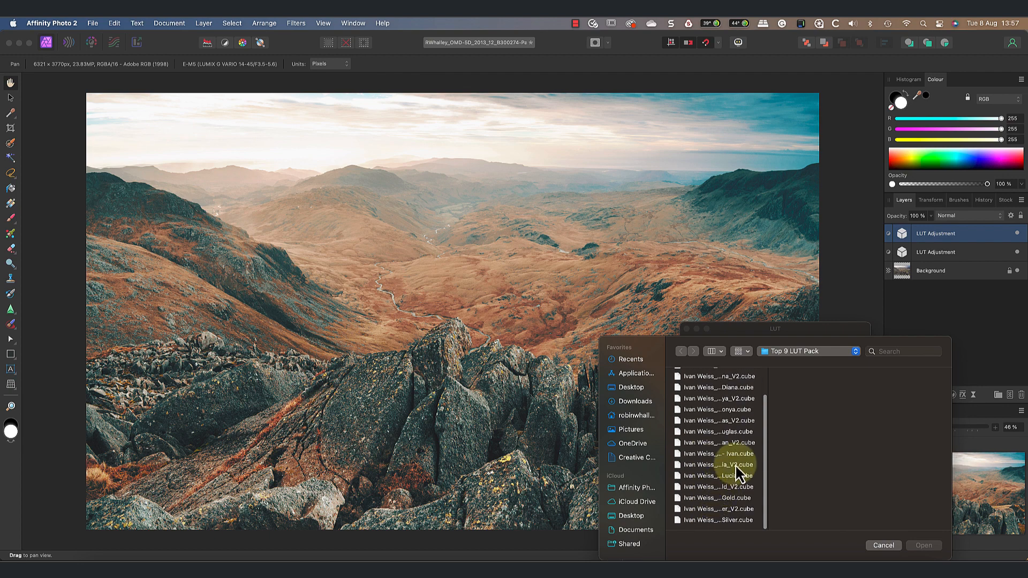
click(717, 465)
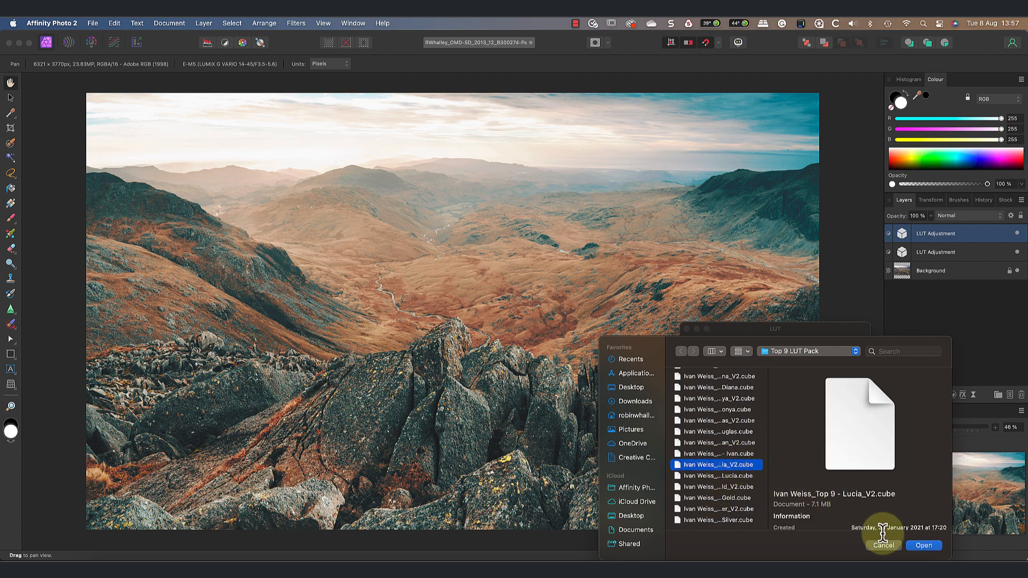
click(923, 545)
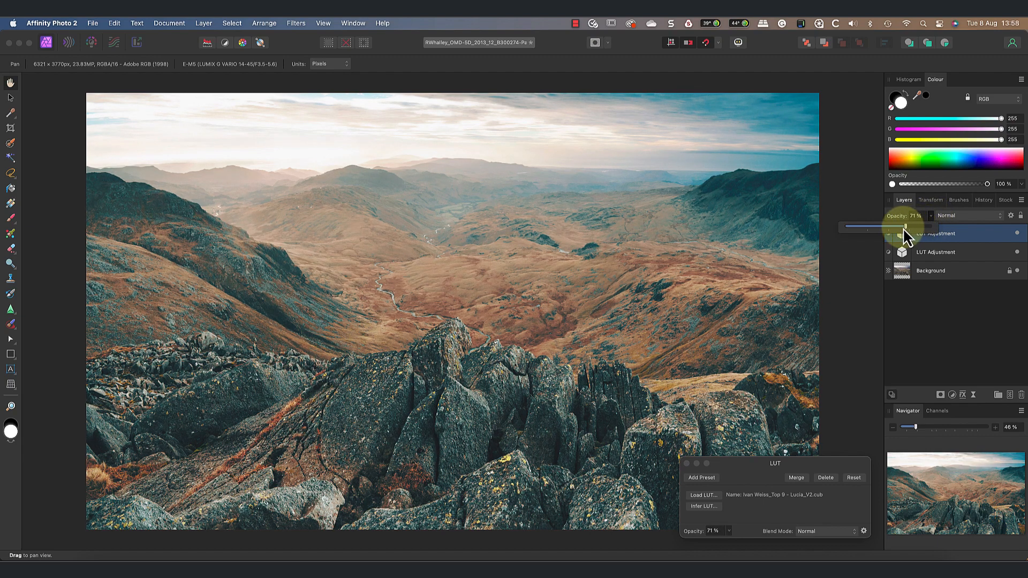
drag(907, 227, 893, 227)
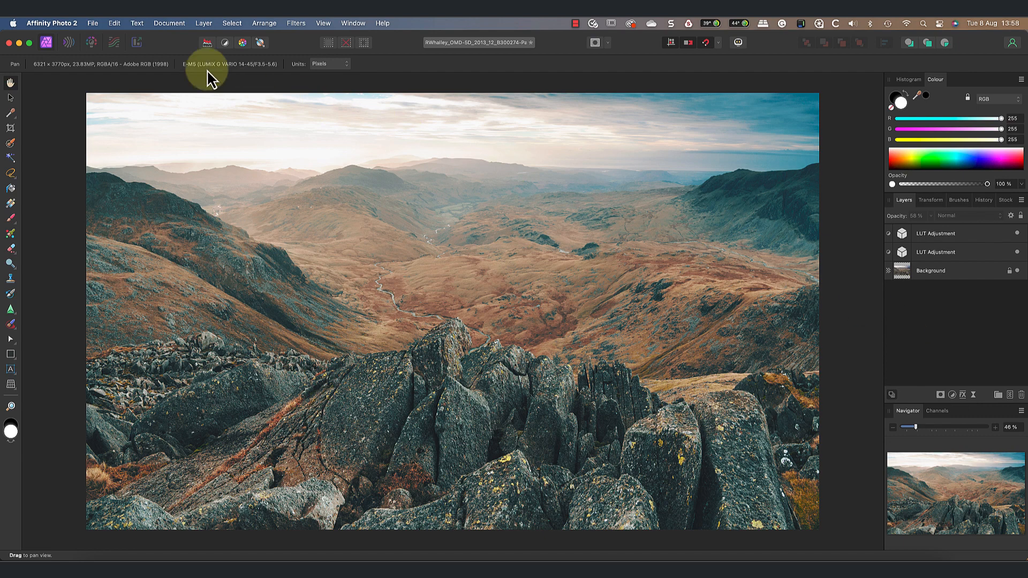
Export the combined grade as a .cube LUT titled 'Lakes Landscape'.
click(93, 23)
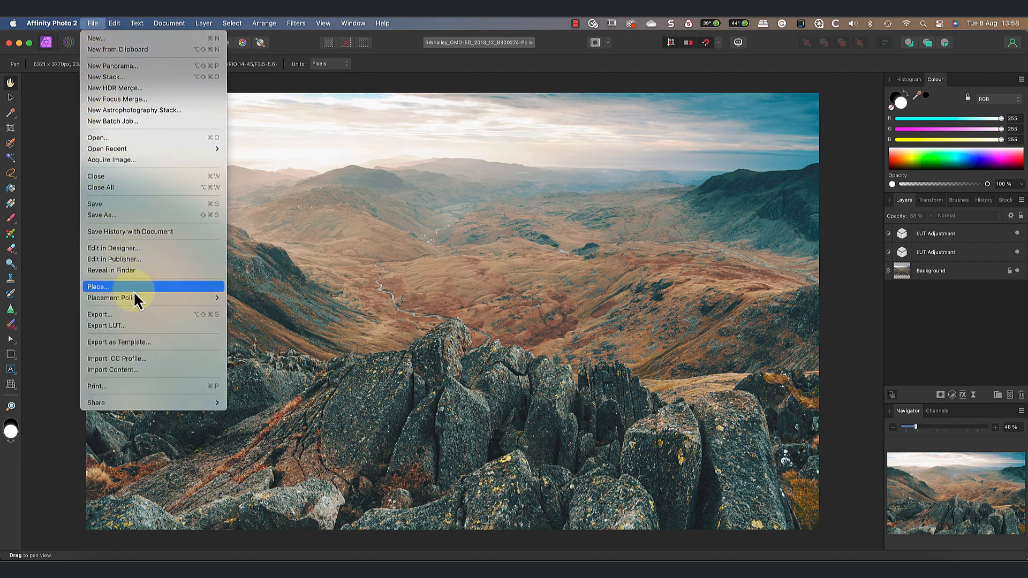
click(105, 326)
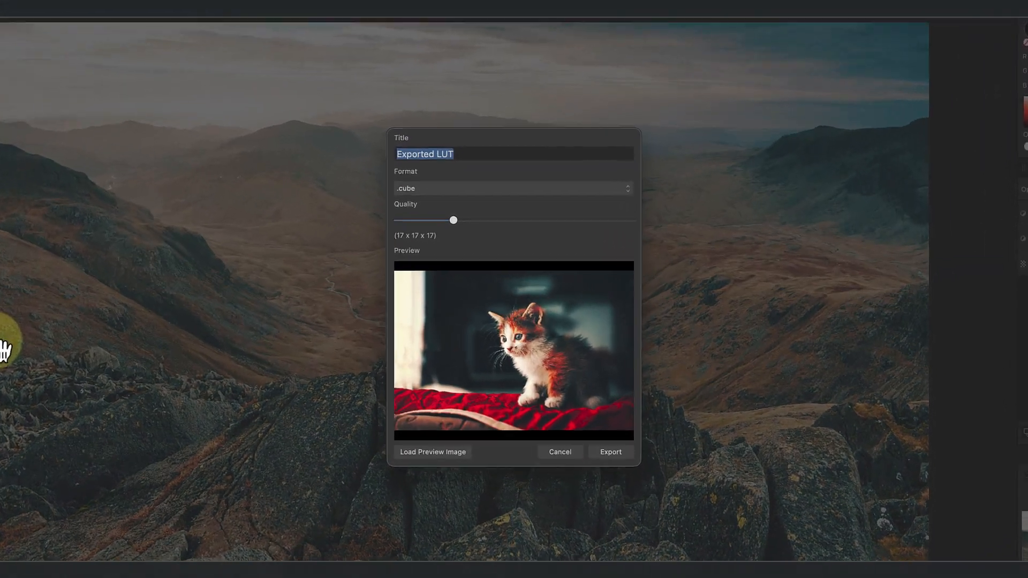
text(Lakes Landscape)
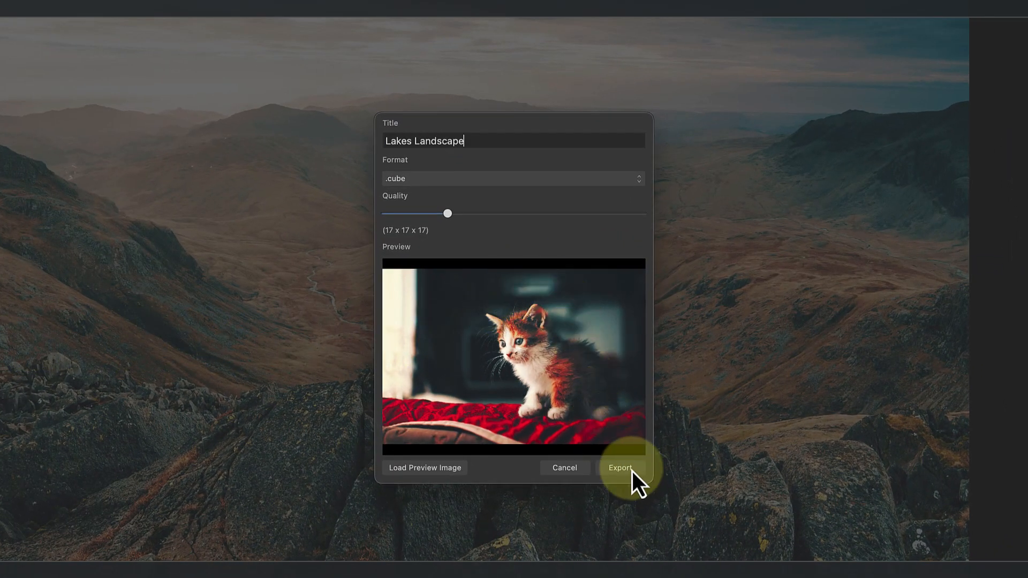
click(619, 468)
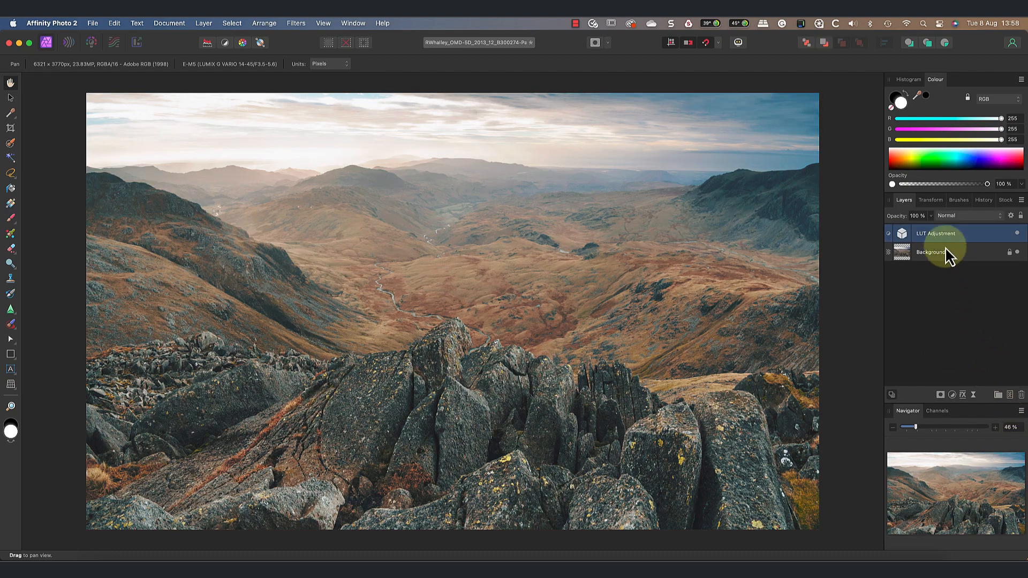
Compare Overlay and Soft Light on the LUT adjustment, then keep Overlay.
double_click(937, 234)
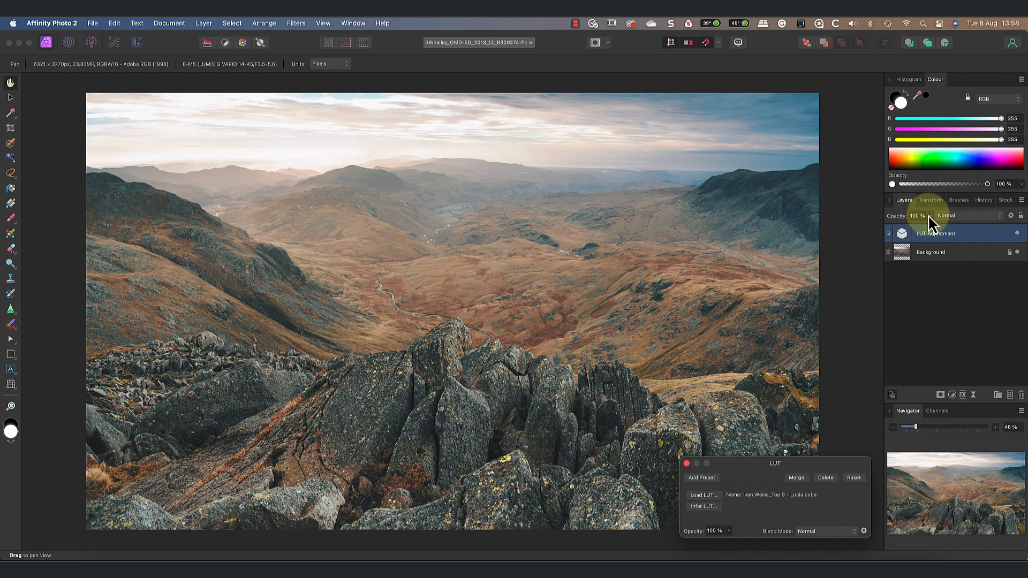
click(957, 215)
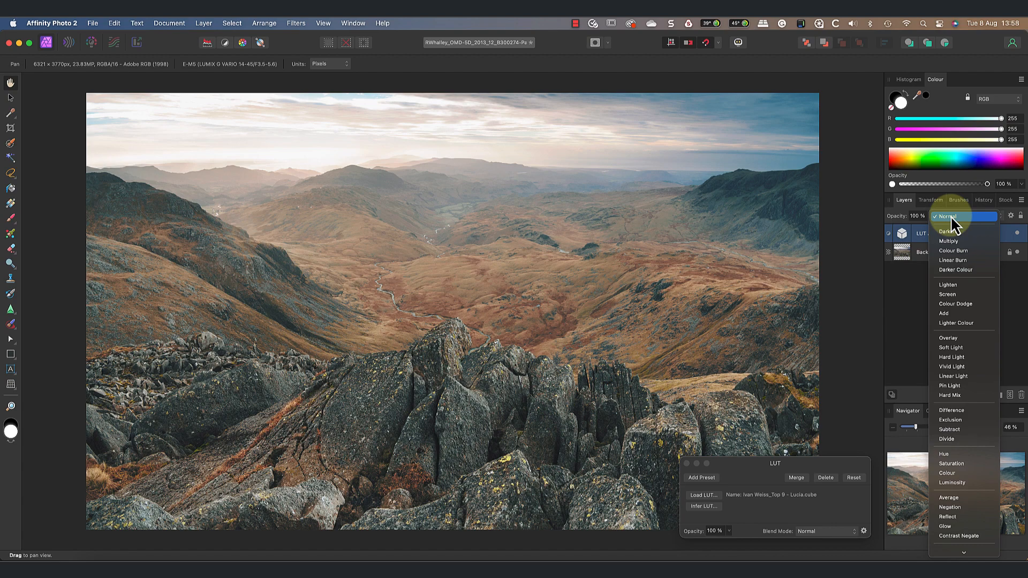
click(949, 338)
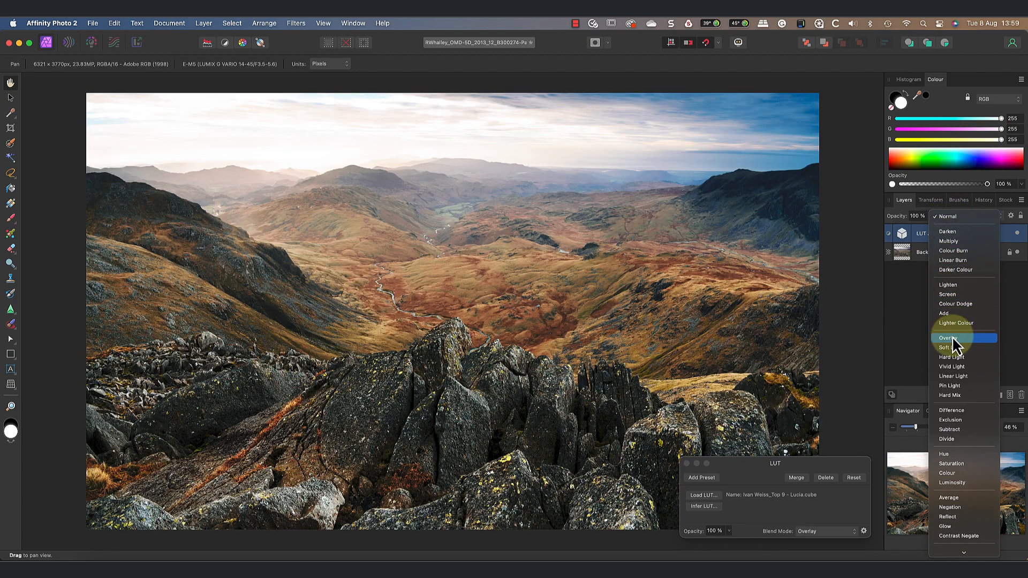
click(950, 348)
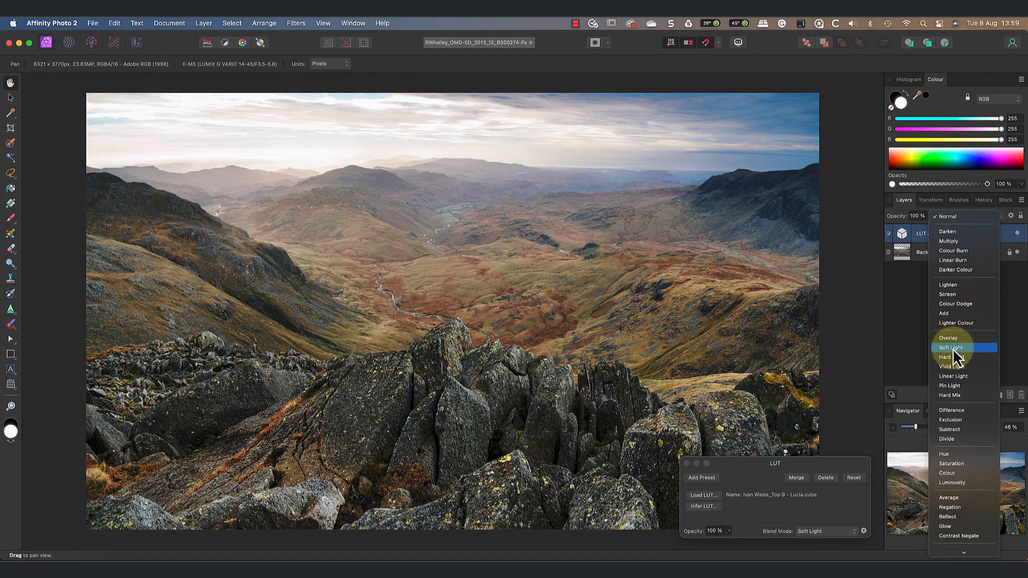
click(949, 338)
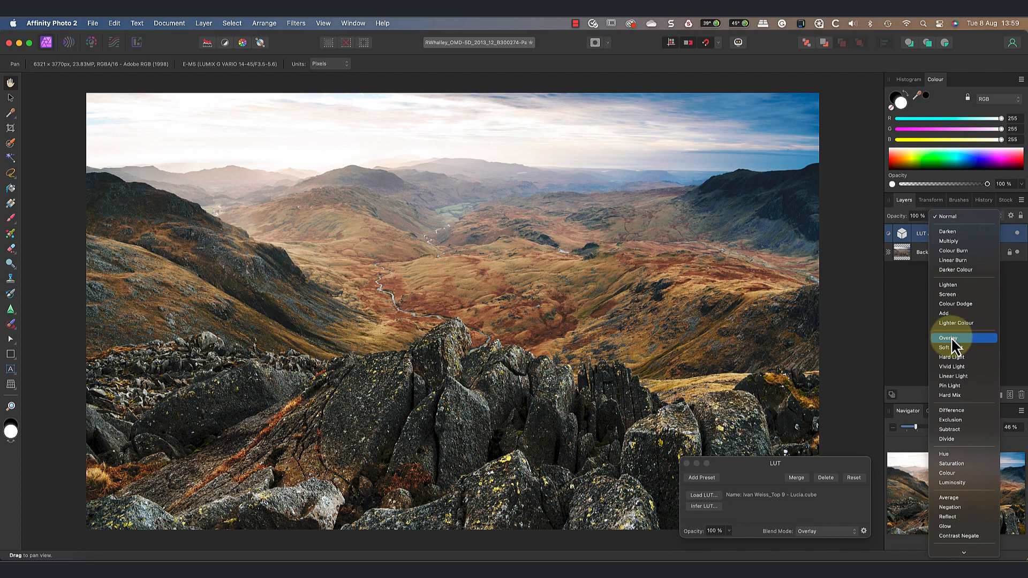
click(949, 338)
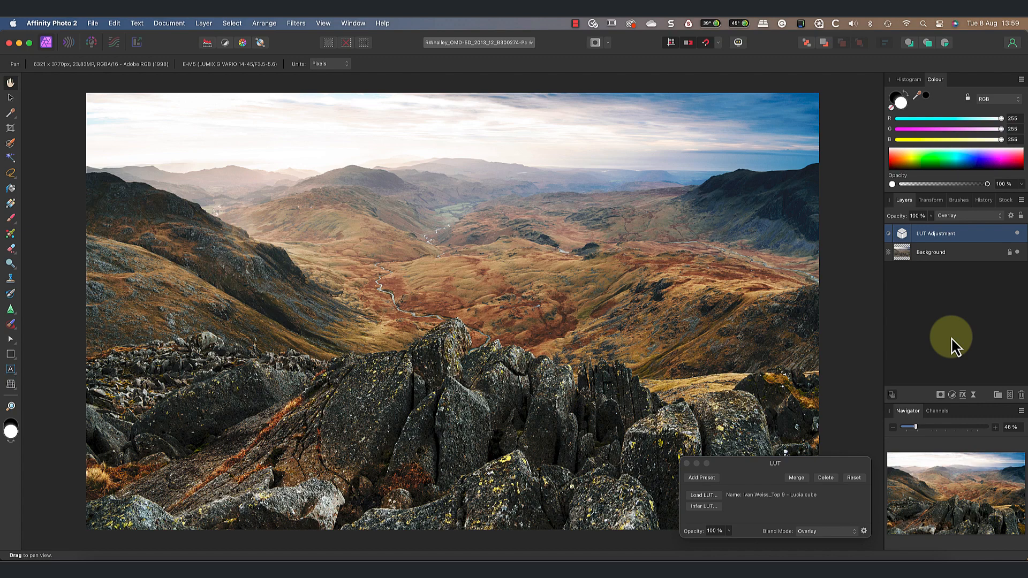
mouse_move(935, 223)
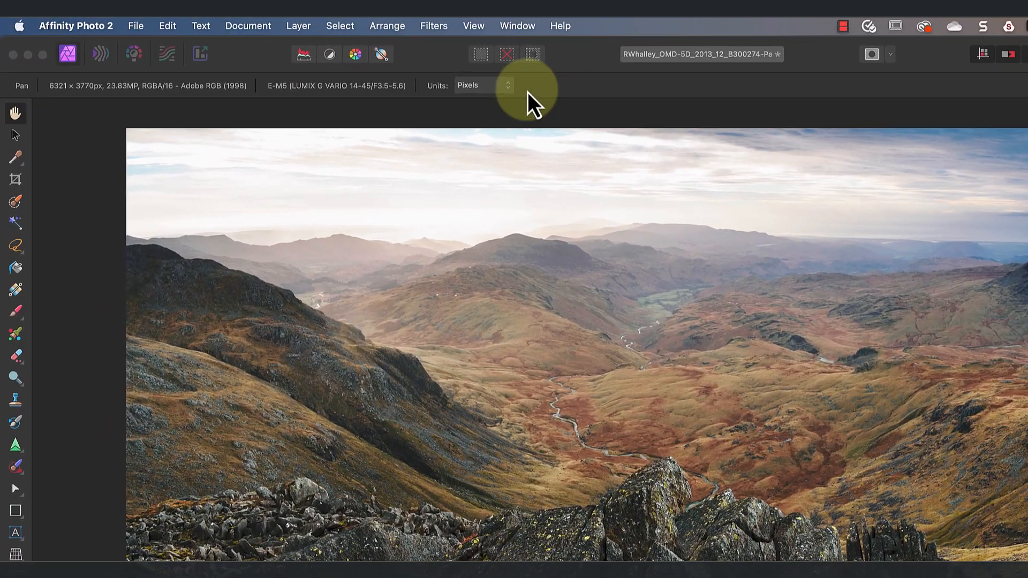
Add a live Hue Range mask to the LUT, isolating orange hues around 7°–43°.
click(303, 25)
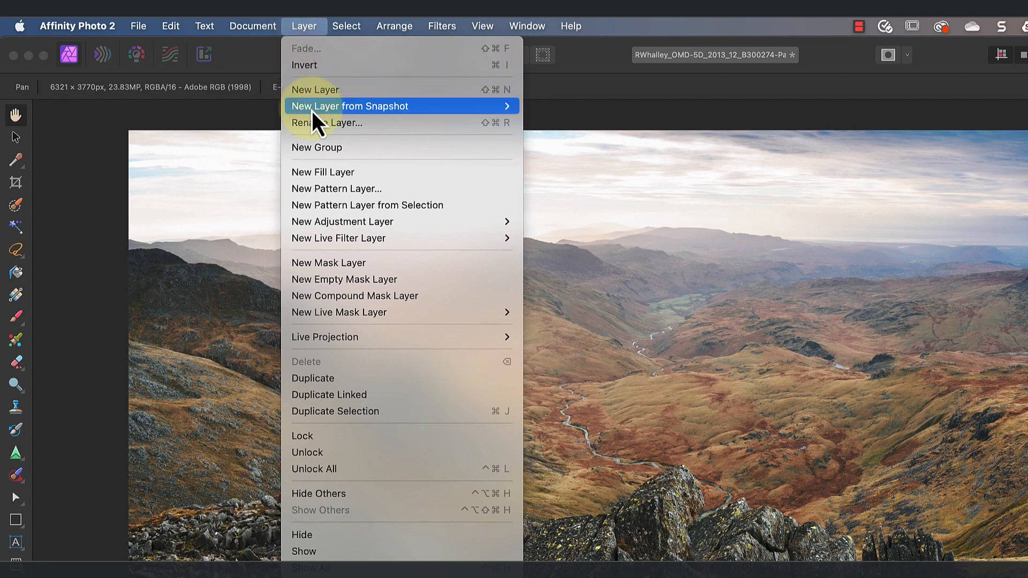
mouse_move(339, 312)
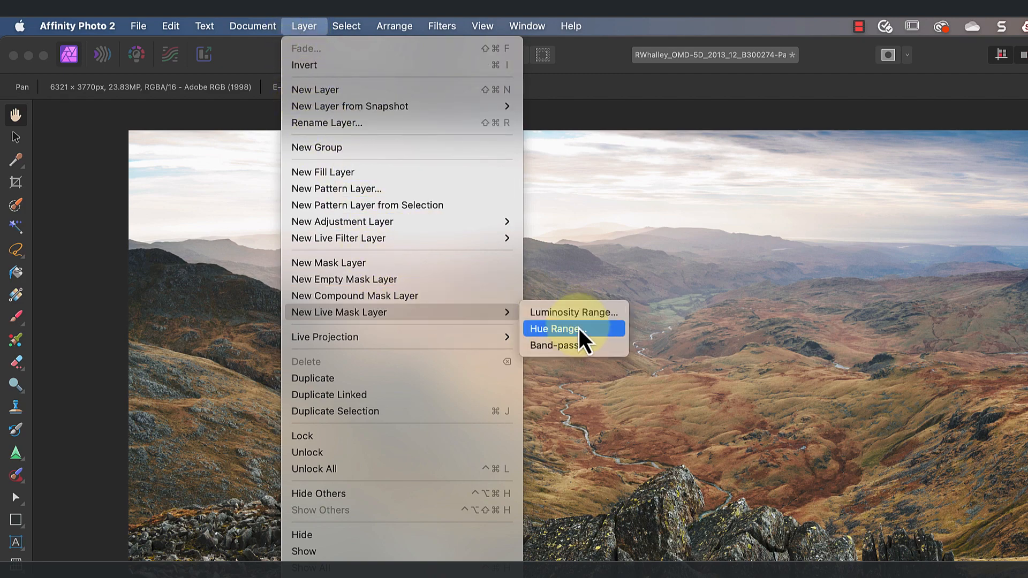
click(555, 328)
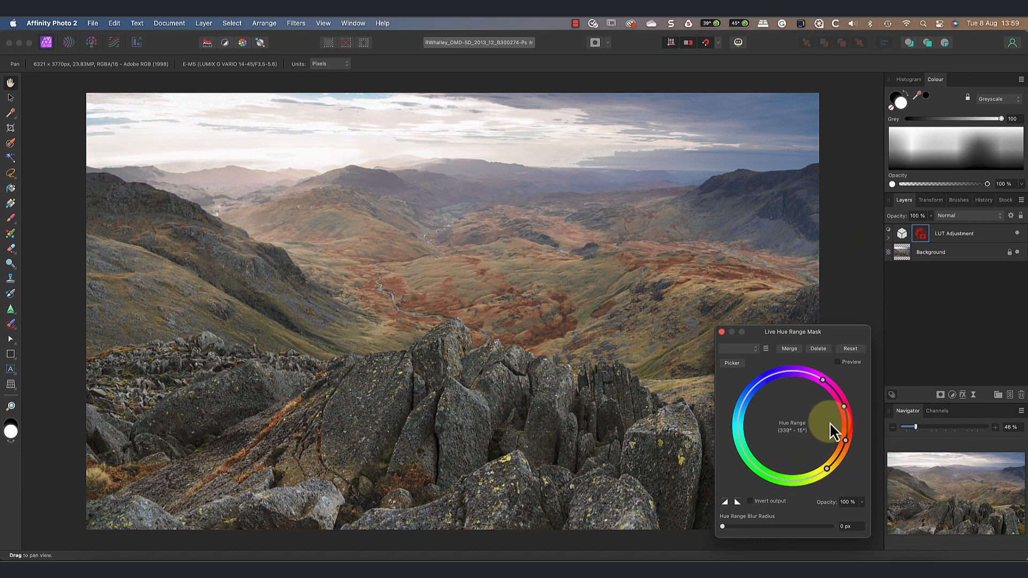
drag(844, 406, 846, 433)
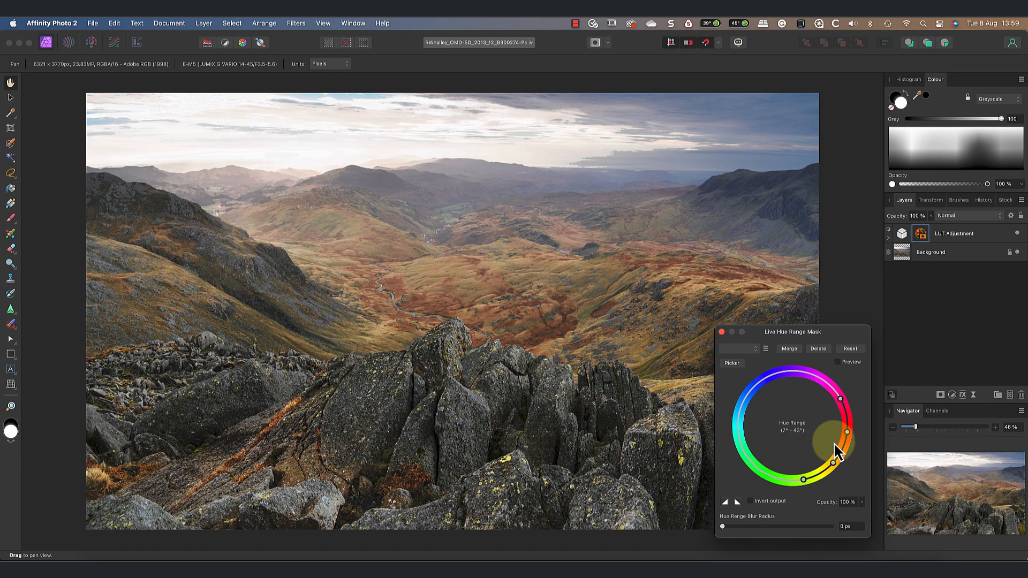
drag(847, 433, 842, 436)
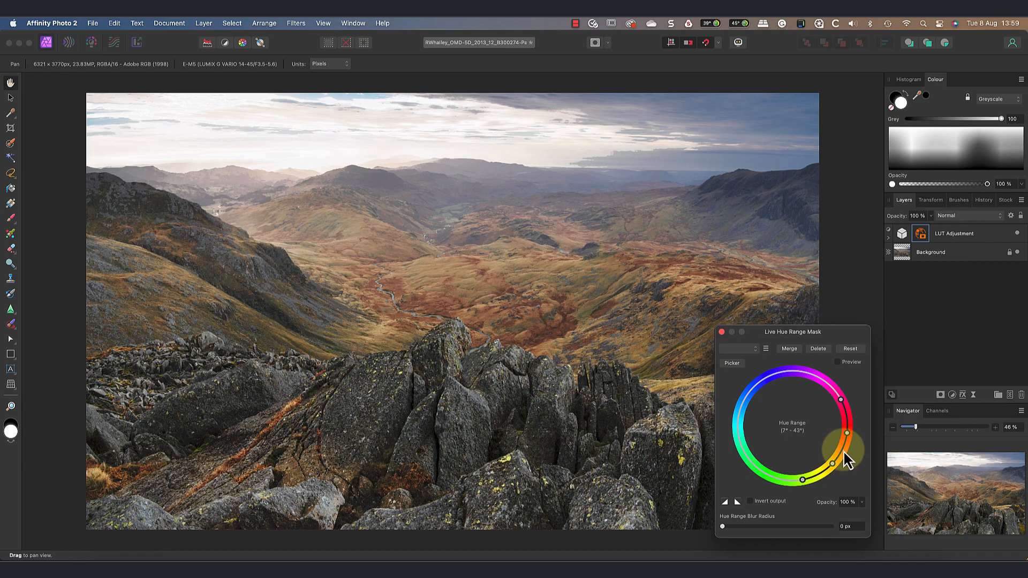
drag(832, 465, 833, 462)
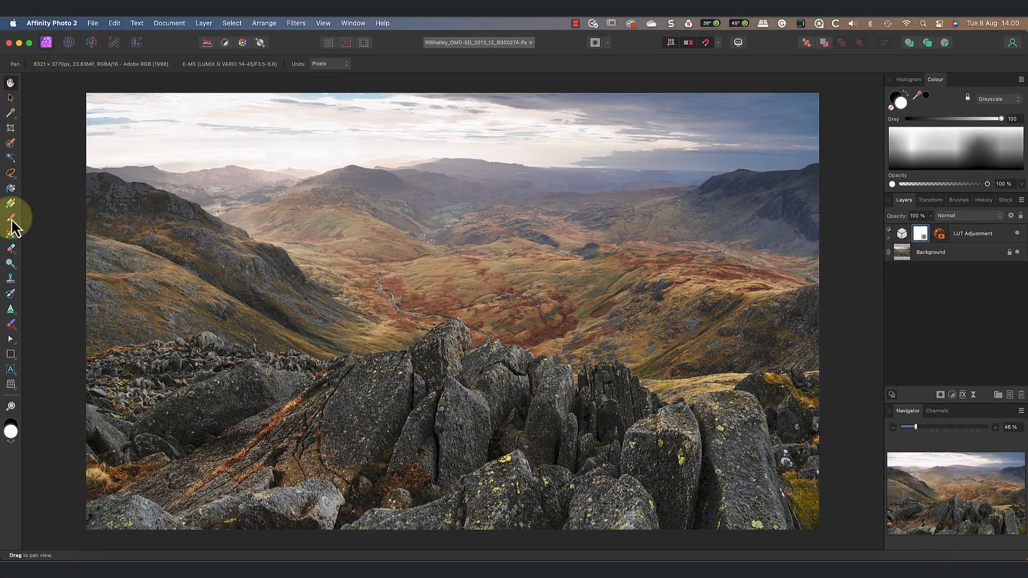
Paint black on the LUT mask over the sky and, at 35% opacity, the left rocks.
click(10, 219)
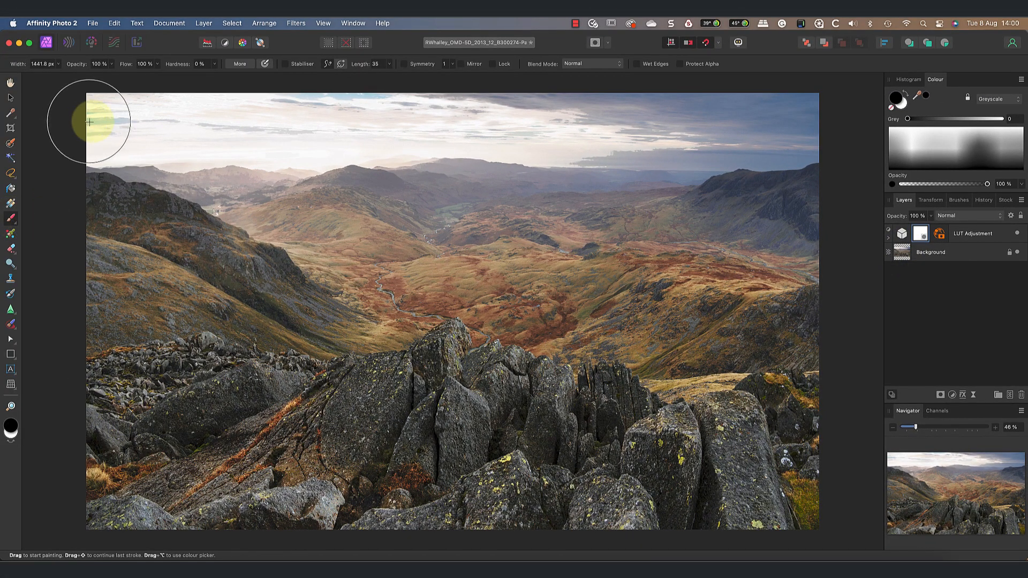
drag(88, 123, 292, 120)
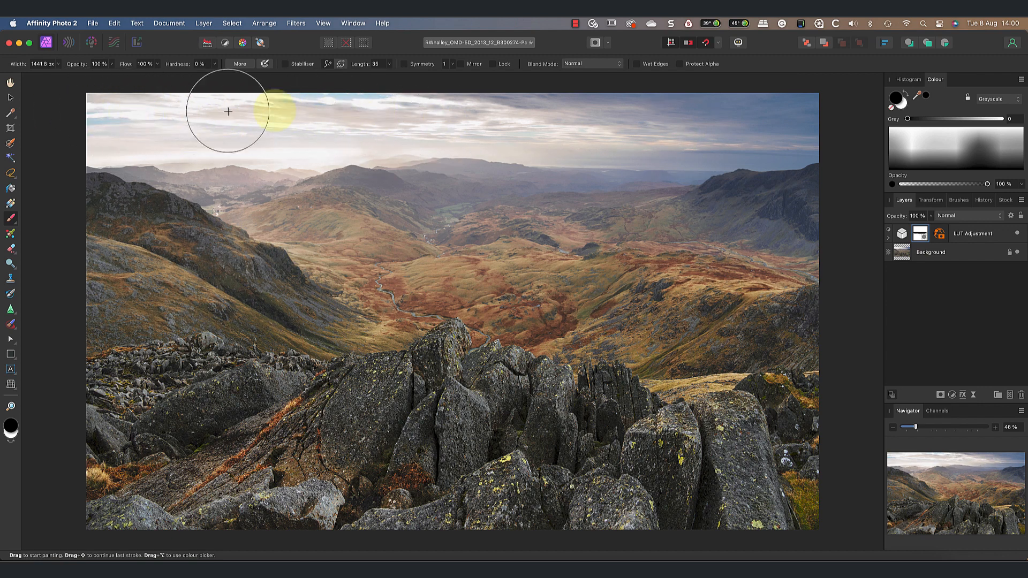
drag(104, 74, 59, 74)
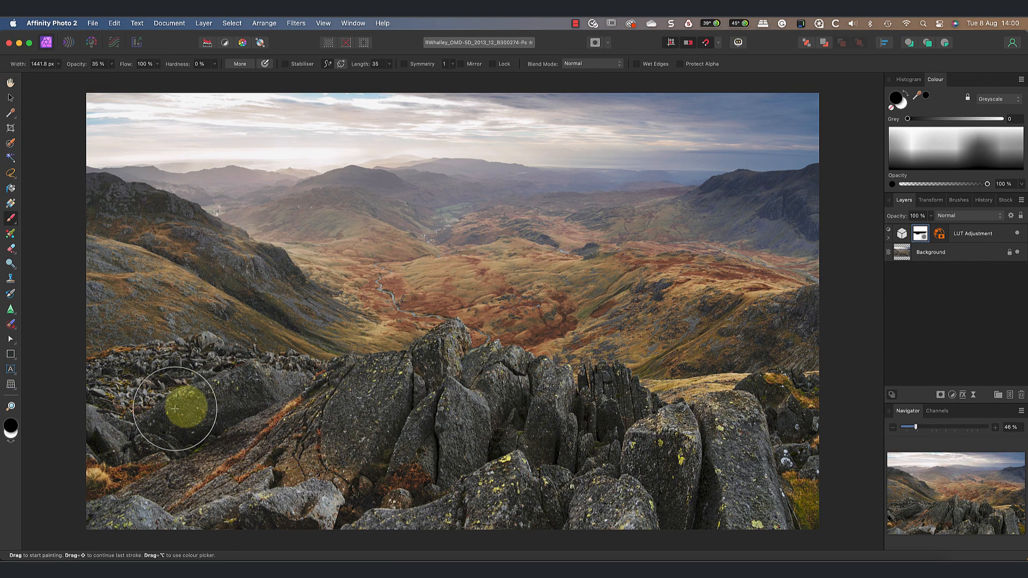
drag(175, 411, 493, 392)
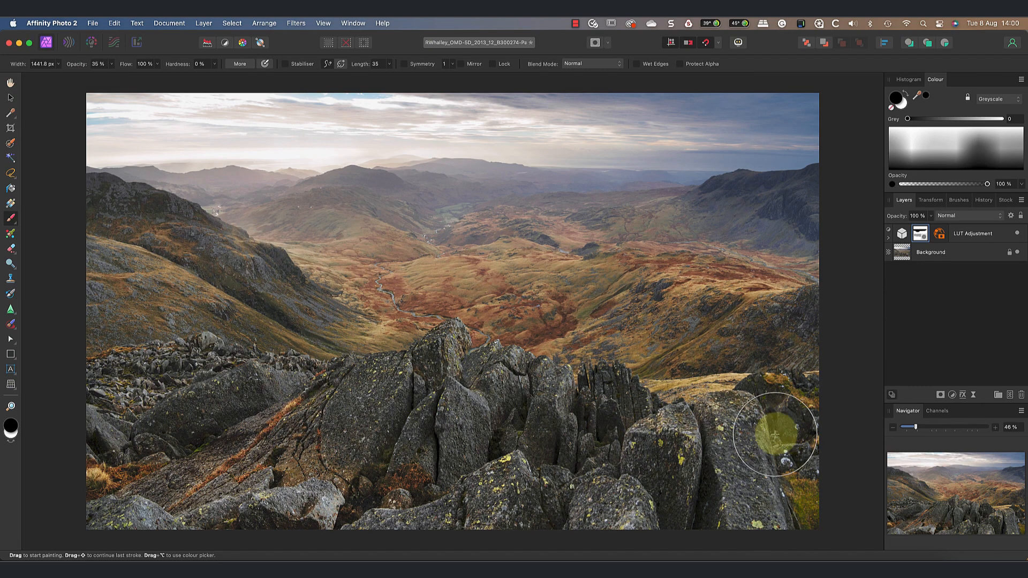
mouse_move(451, 357)
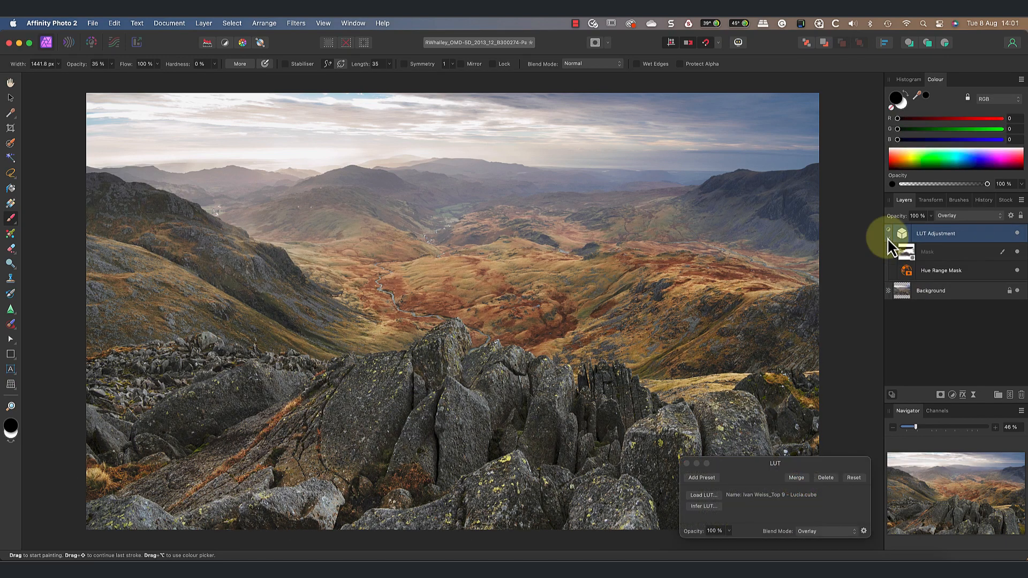
Reopen the Hue Range mask and shift its hue range to about 11°–47°.
click(941, 270)
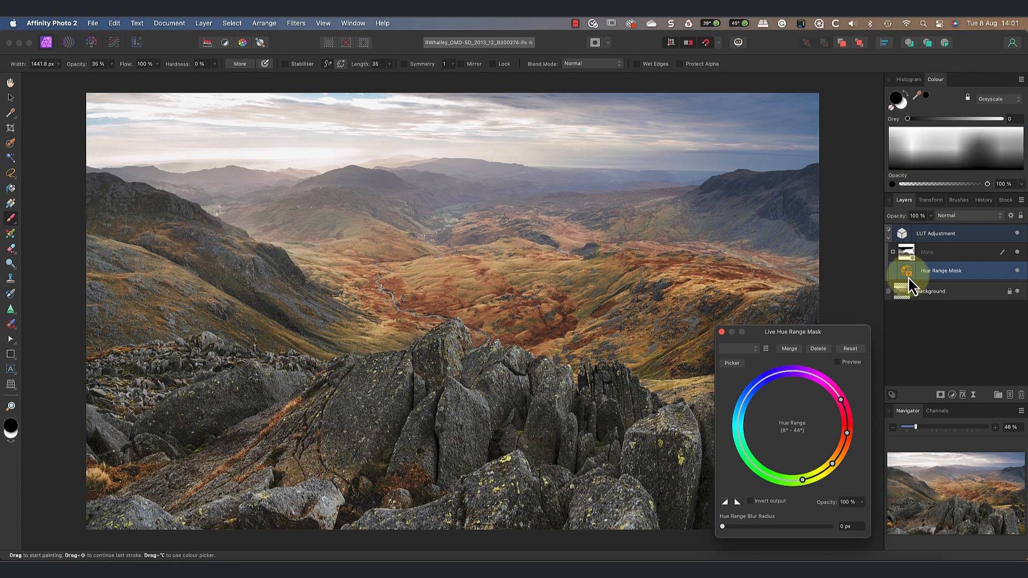
drag(830, 416, 847, 414)
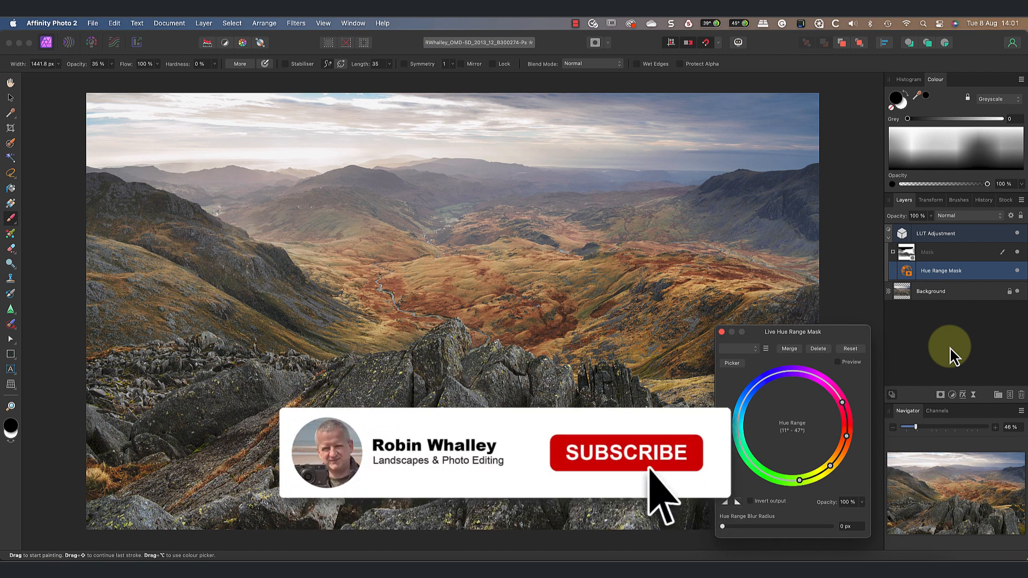
click(625, 453)
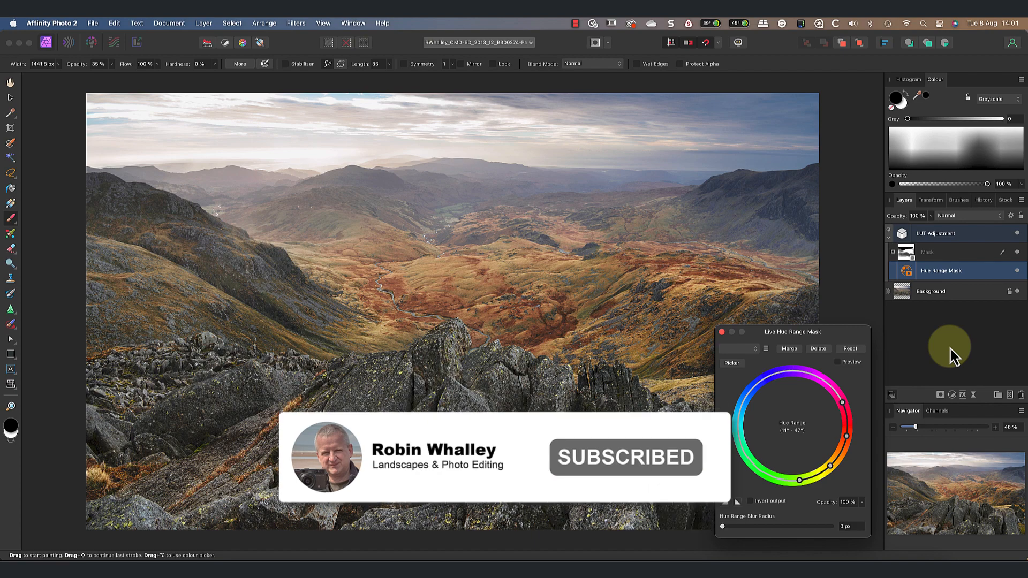